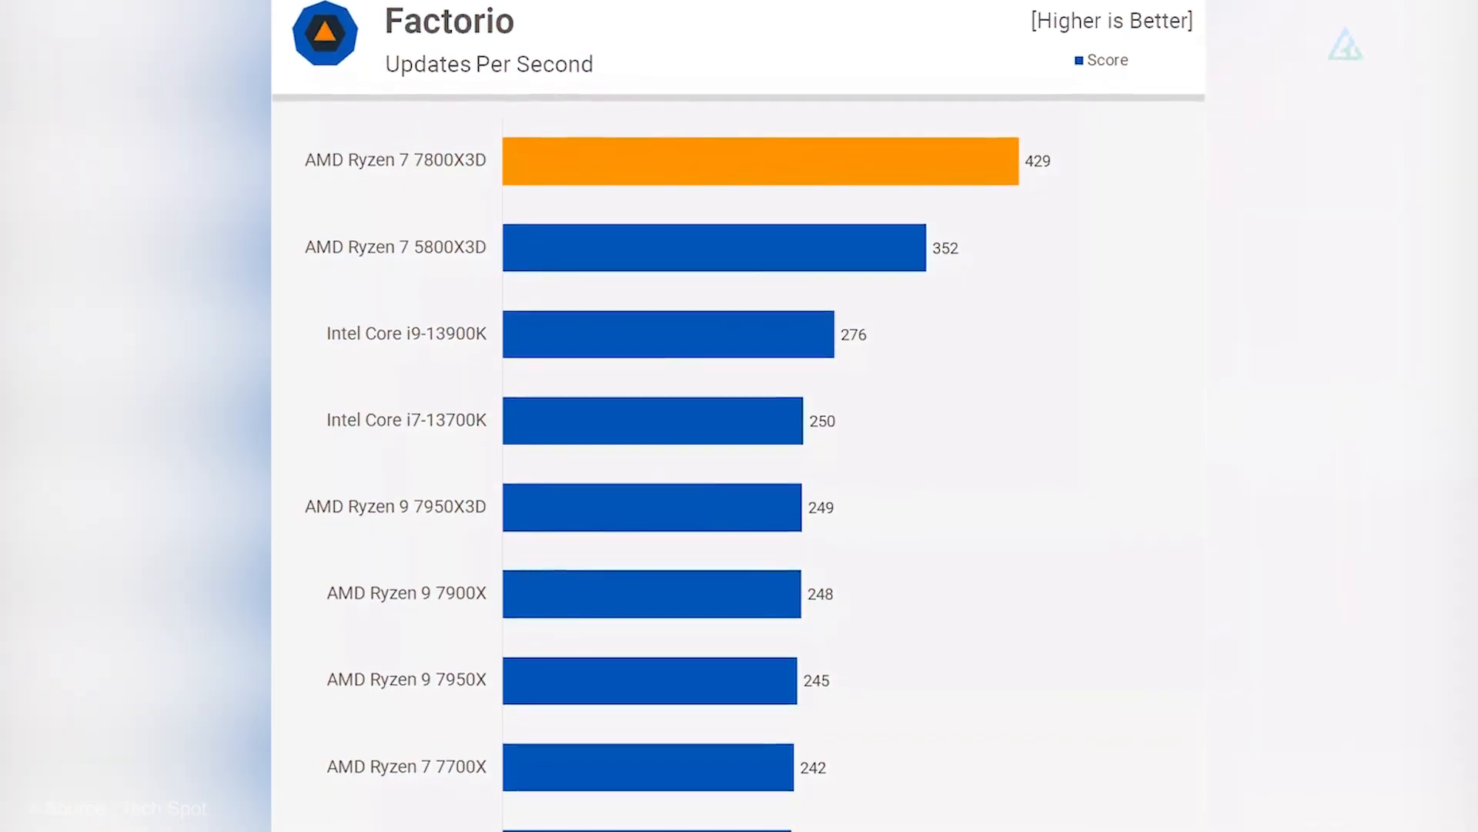
{"action": "scroll", "scroll_direction": "down", "scroll_amount": 3}
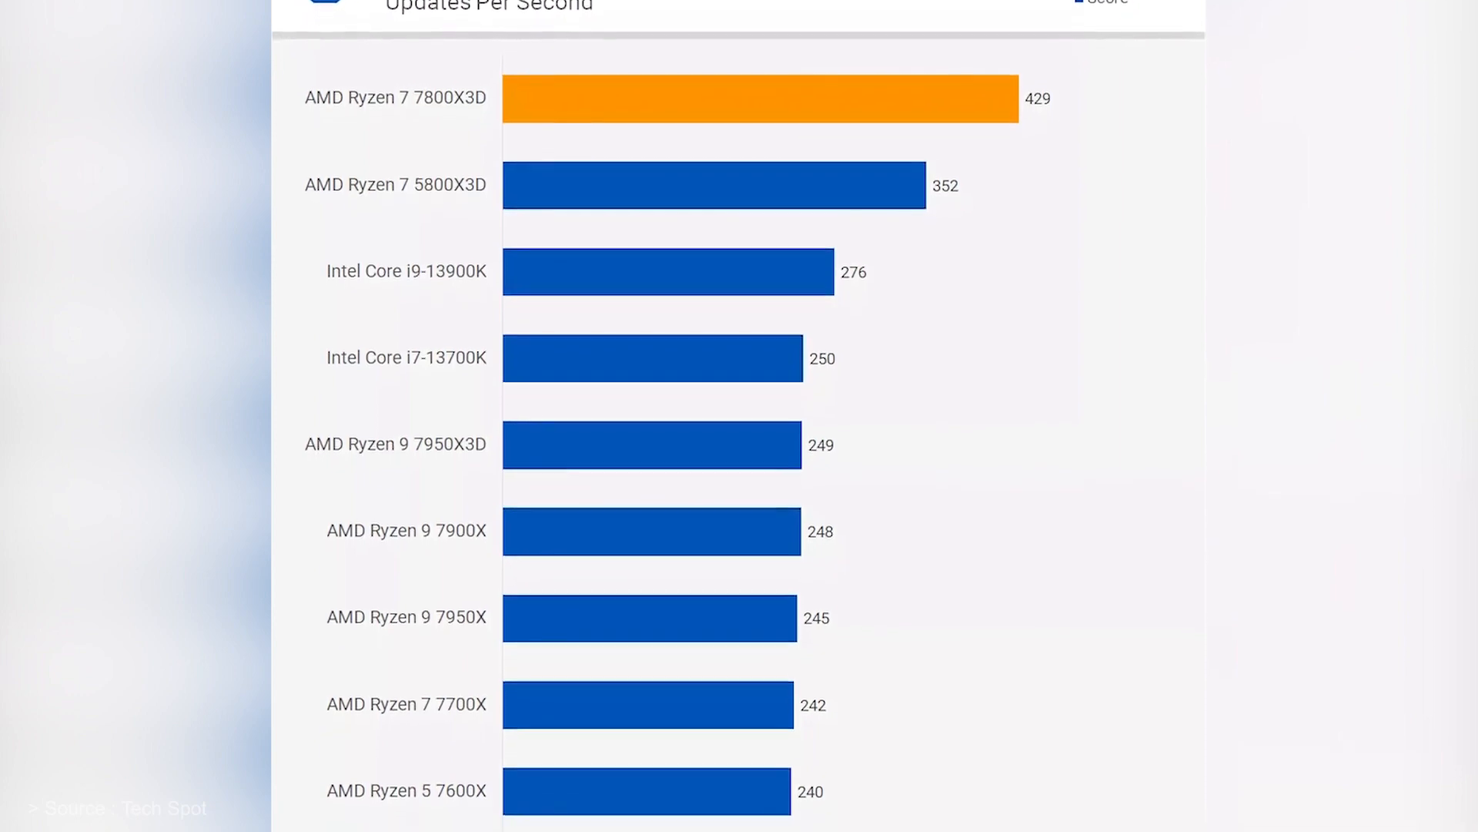
{"action": "scroll", "scroll_direction": "up", "scroll_amount": 3}
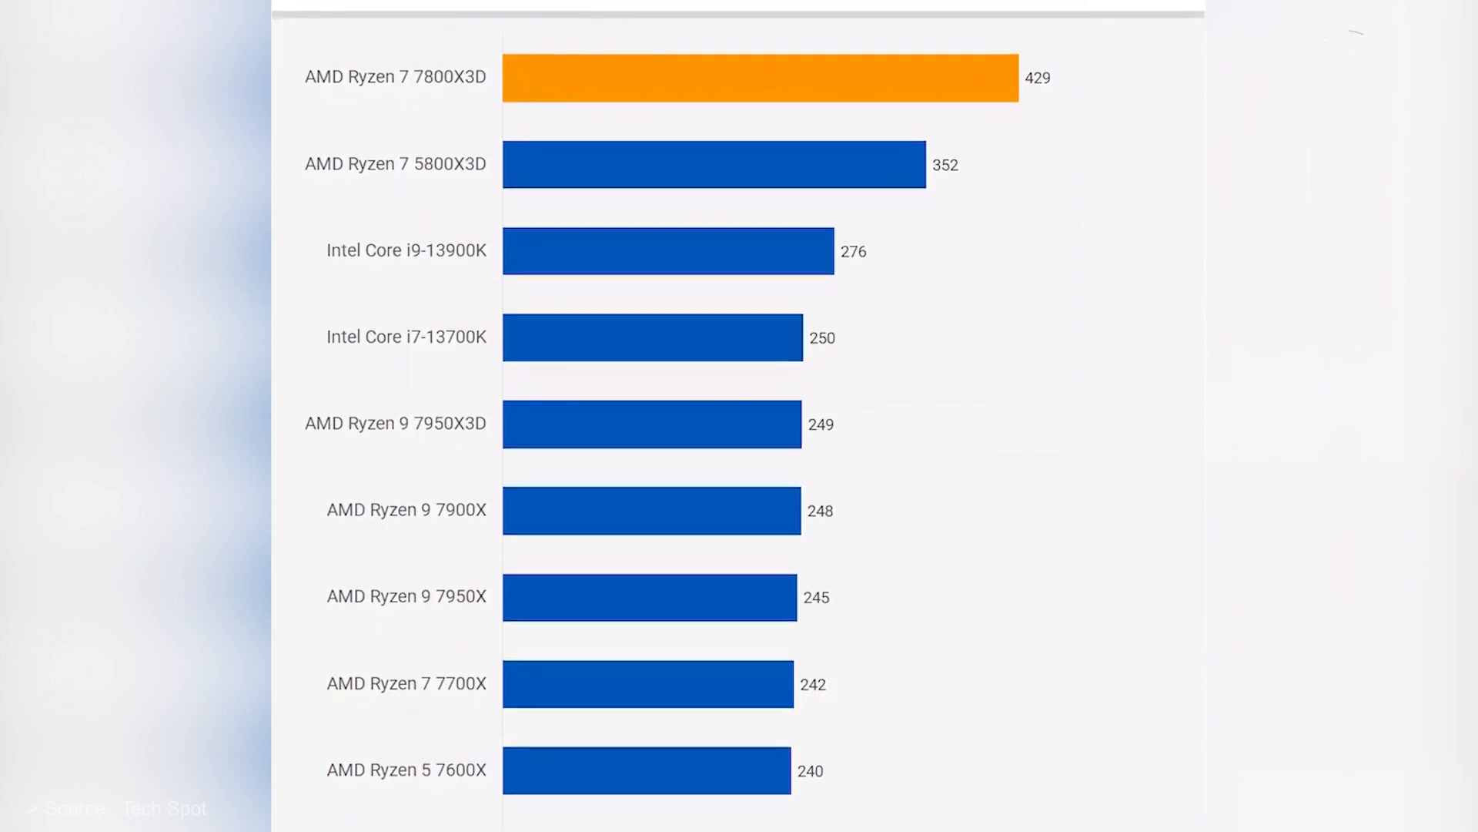
{"action": "scroll", "scroll_direction": "down", "scroll_amount": 3}
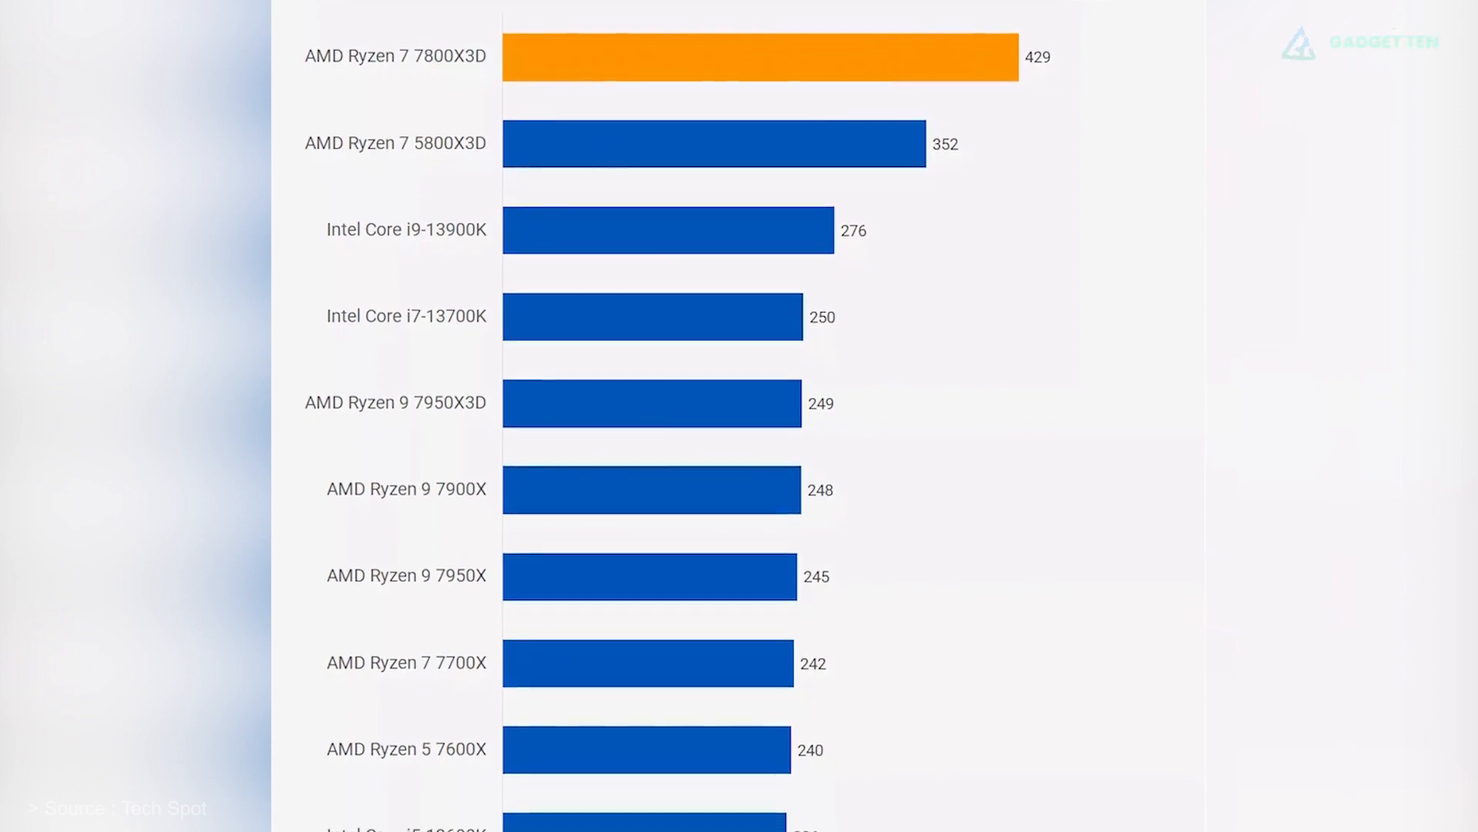